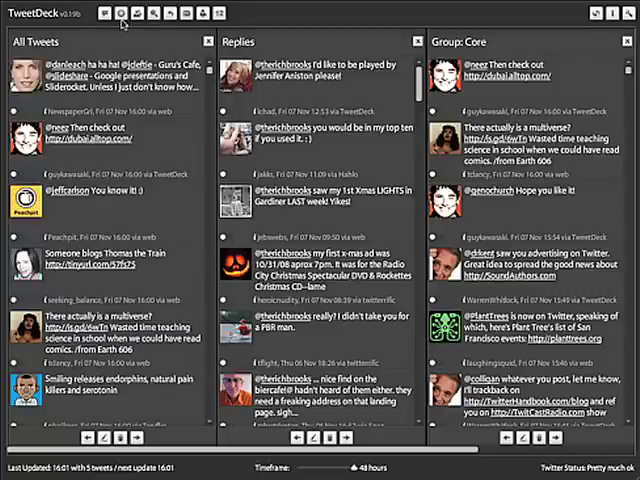
mouse_move(122, 12)
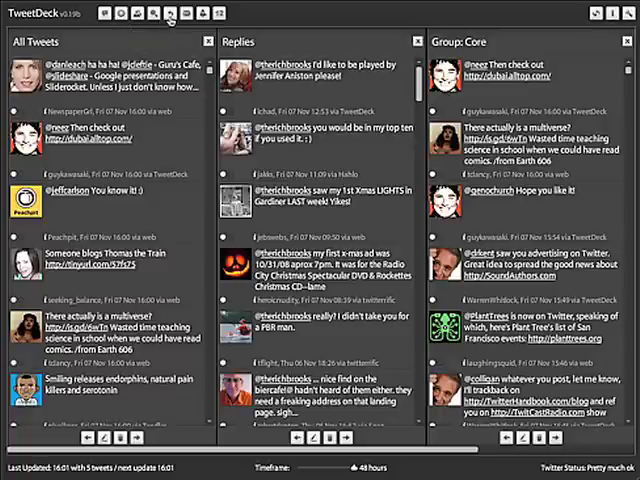
mouse_move(170, 13)
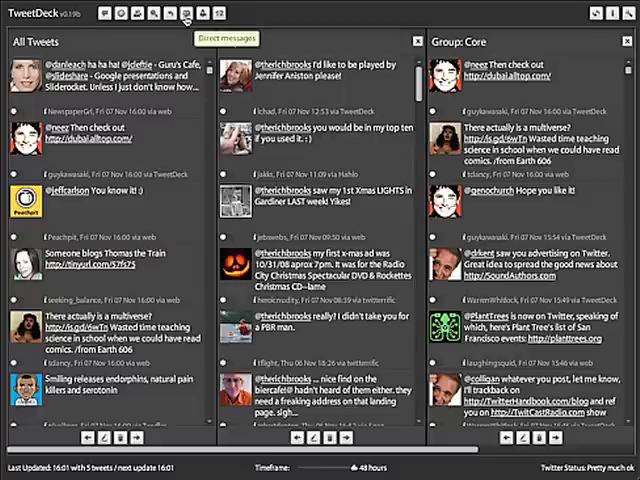
mouse_move(193, 18)
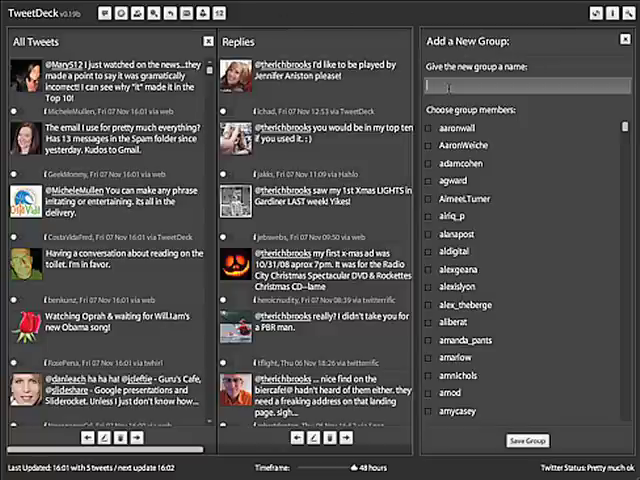
Scroll the Core column, dismiss the new group form, and reveal the Mainers column beside Replies and Core.
scroll("down", 3)
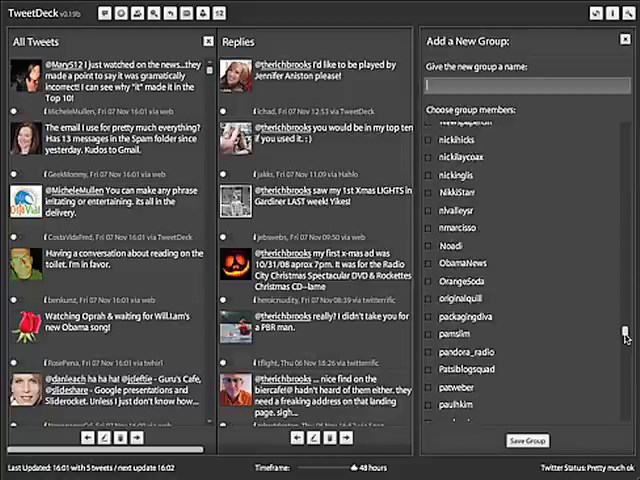
scroll("down", 3)
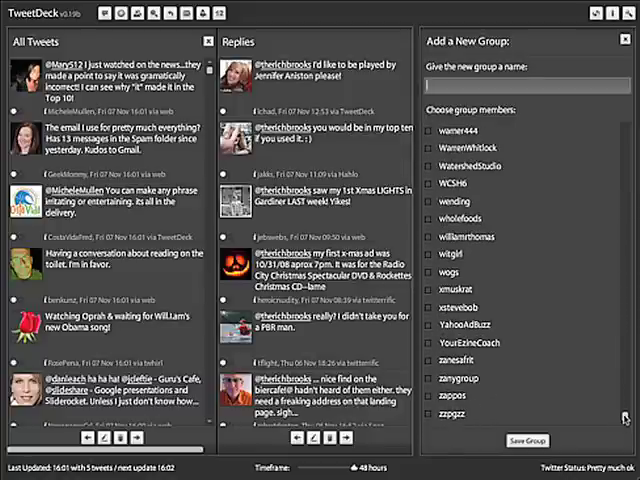
mouse_move(548, 183)
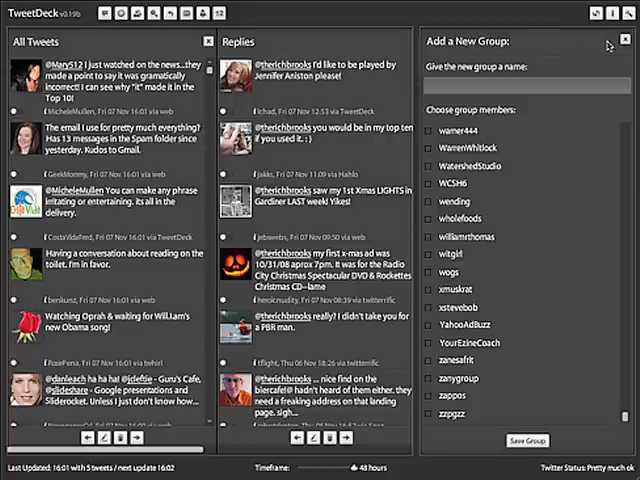
left_click(527, 440)
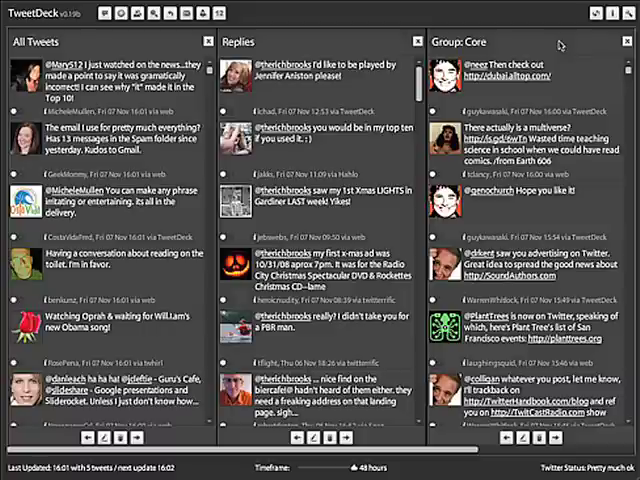
mouse_move(574, 116)
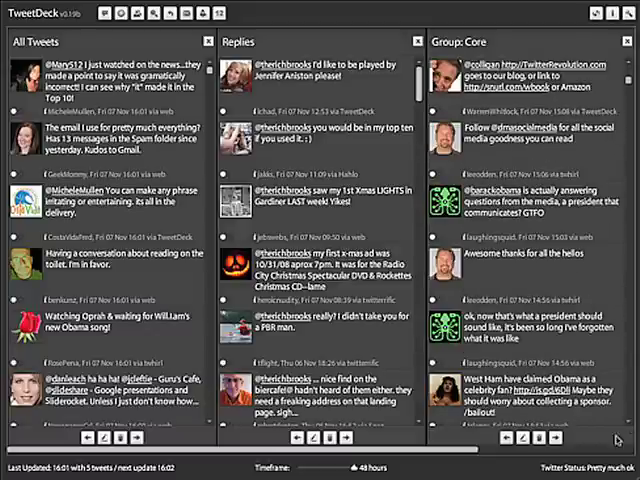
scroll("right", 3)
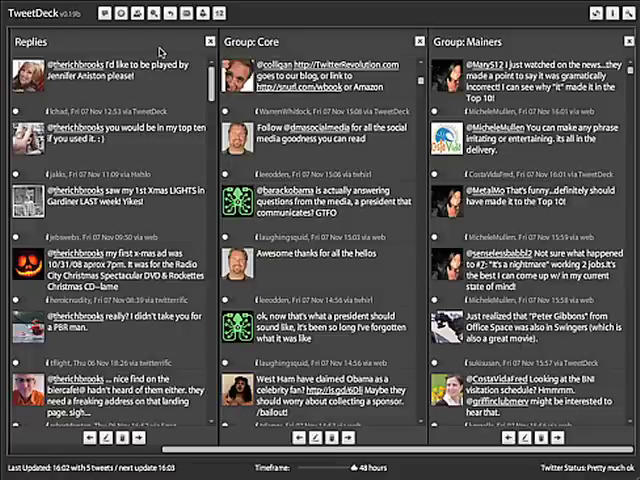
Open tweet search and enter 'obama' in the What are you searching for? field.
left_click(162, 13)
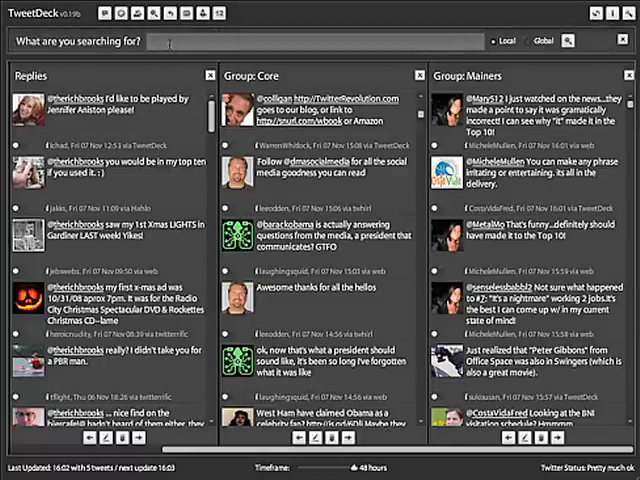
type("obama")
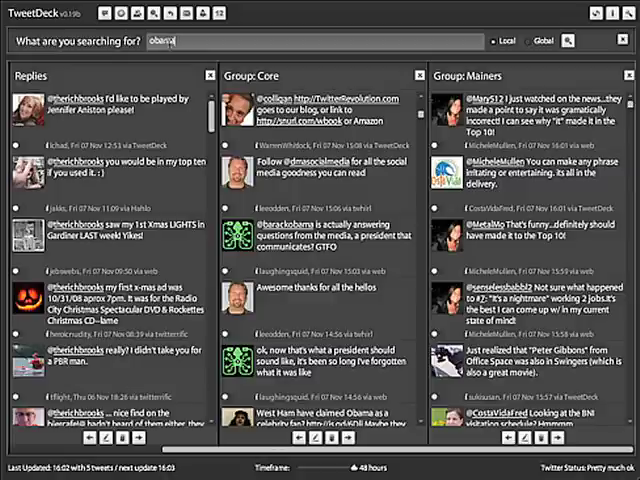
mouse_move(475, 37)
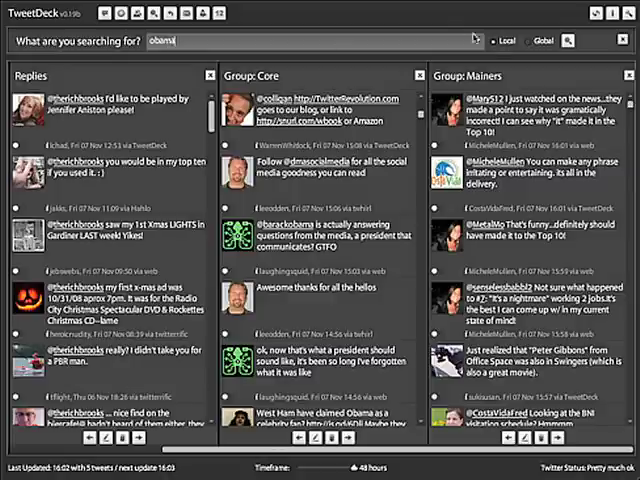